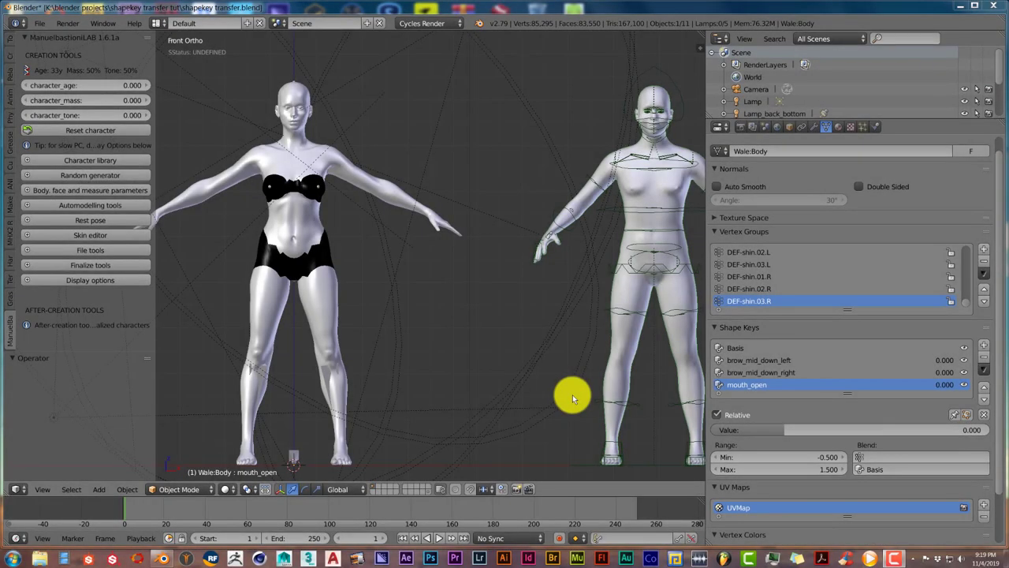
mouse_move(457, 363)
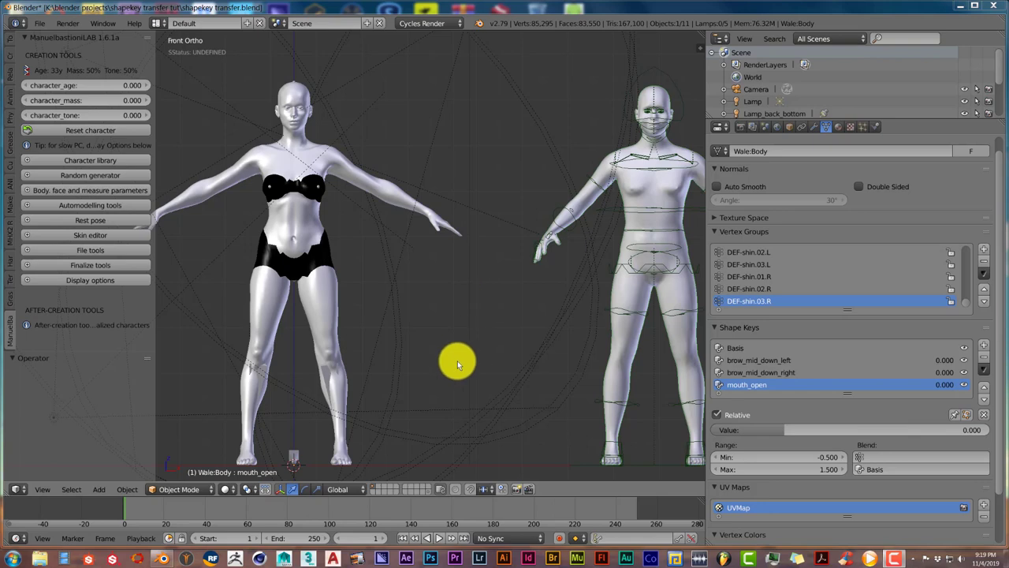
mouse_move(500, 265)
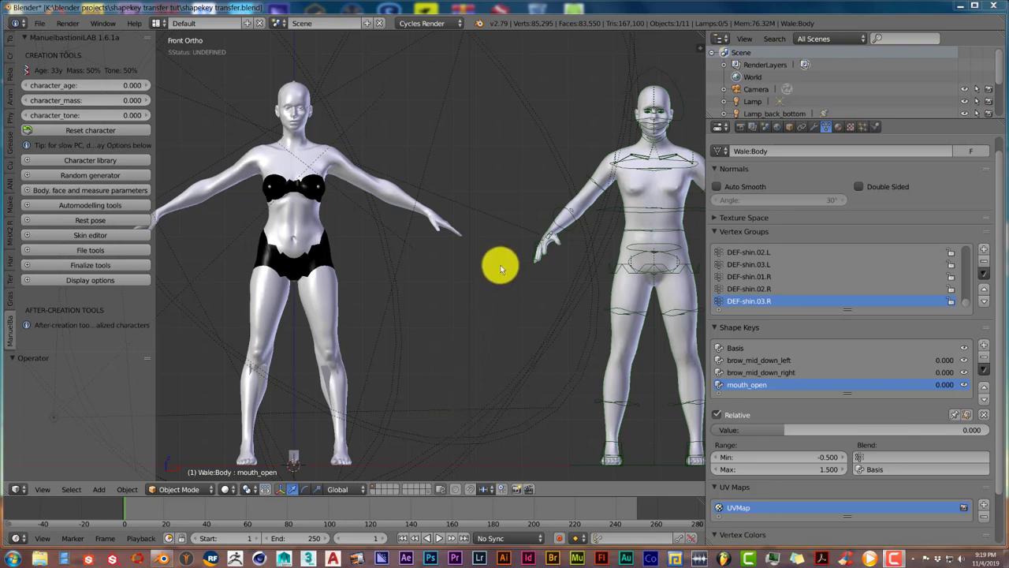
mouse_move(293, 90)
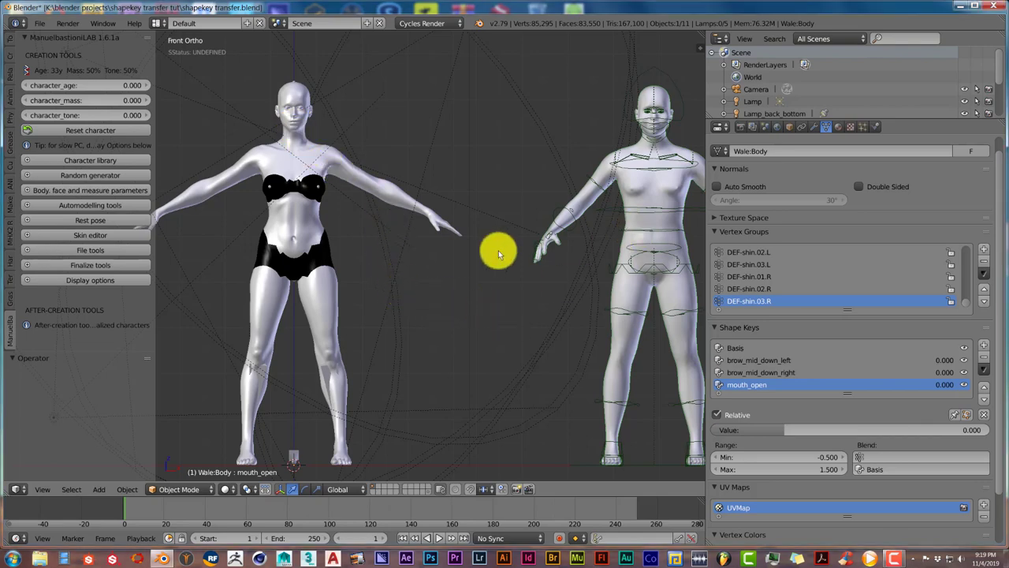
mouse_move(639, 165)
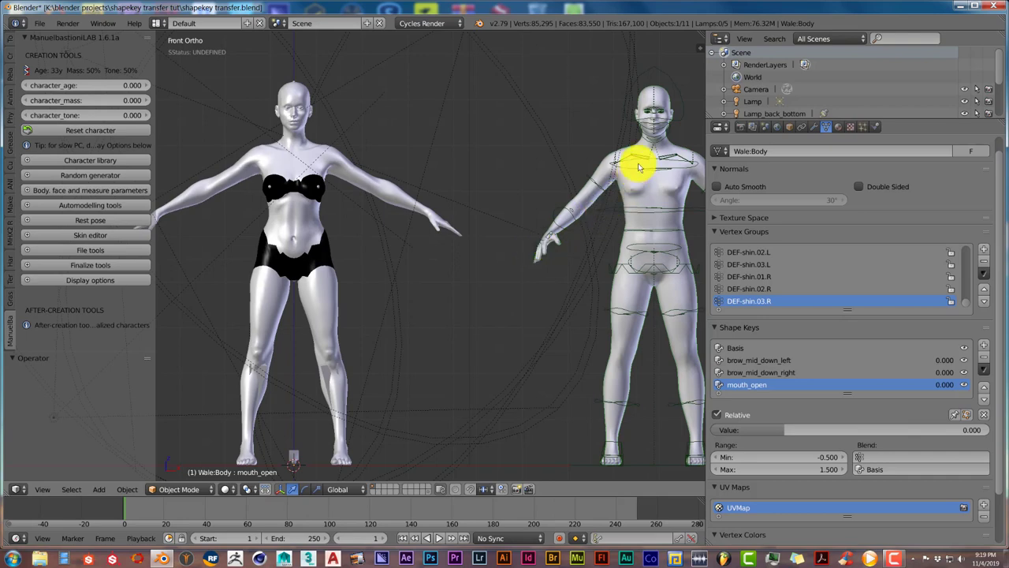
mouse_move(646, 138)
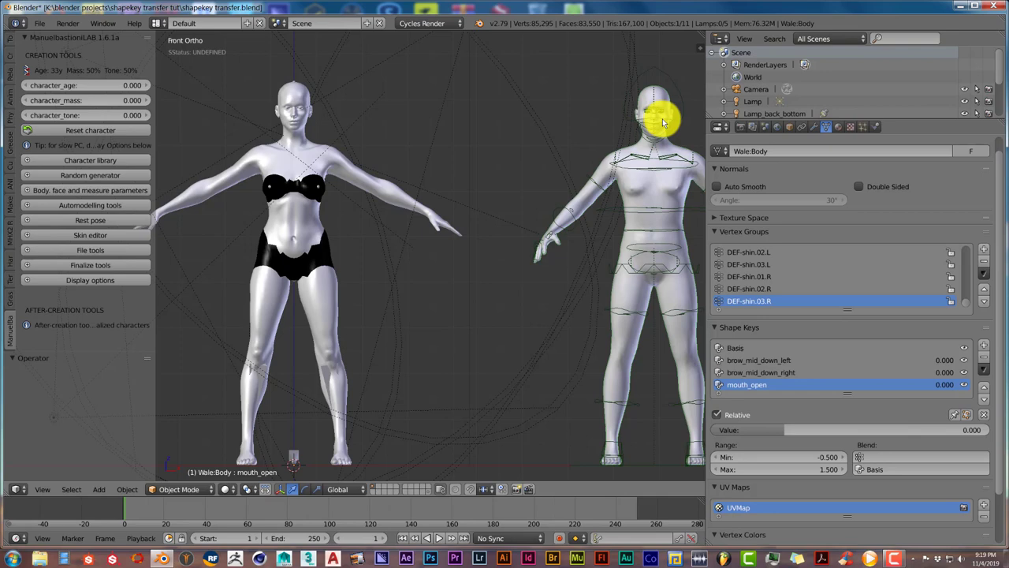
mouse_move(631, 201)
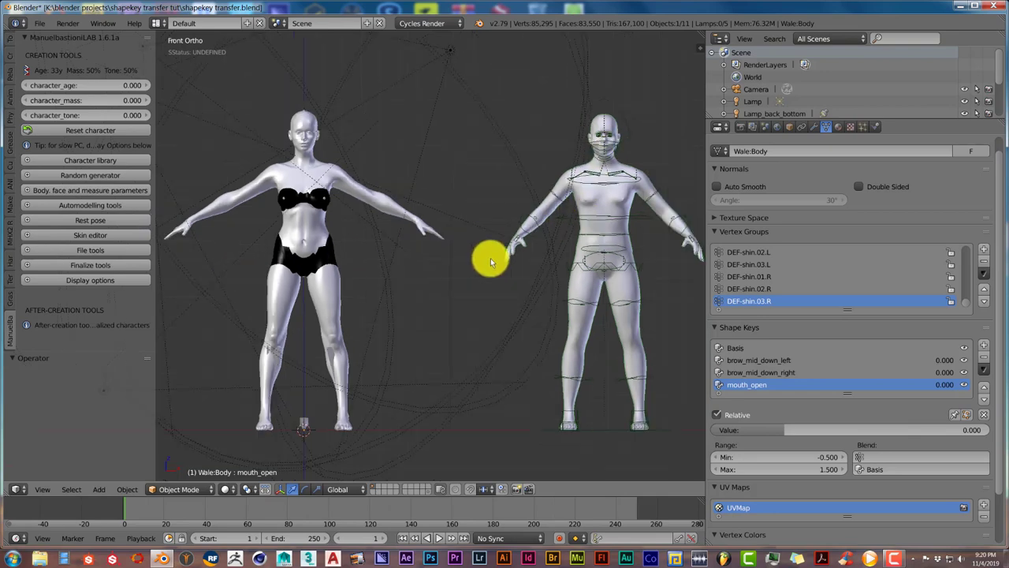
mouse_move(456, 312)
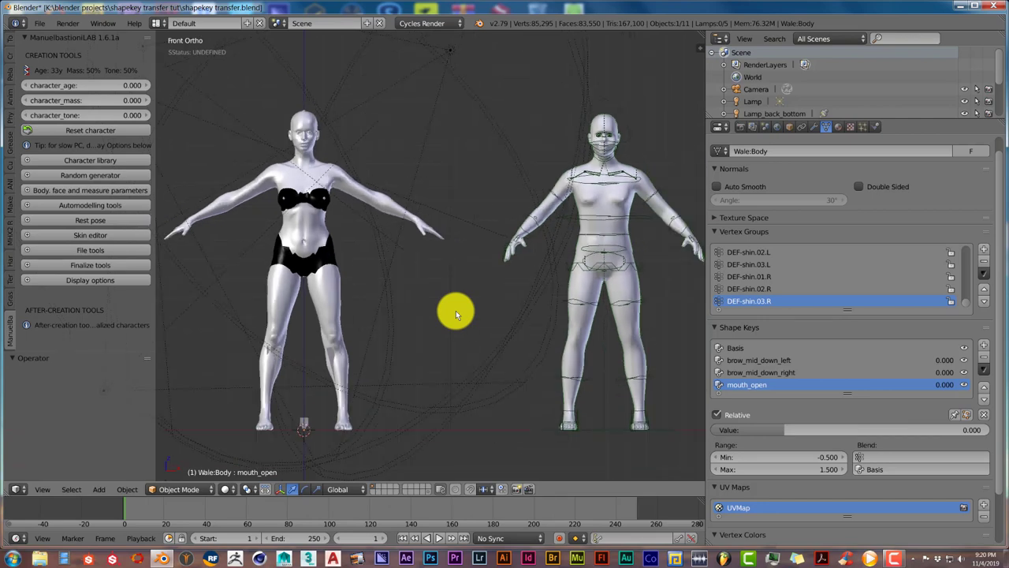
mouse_move(420, 330)
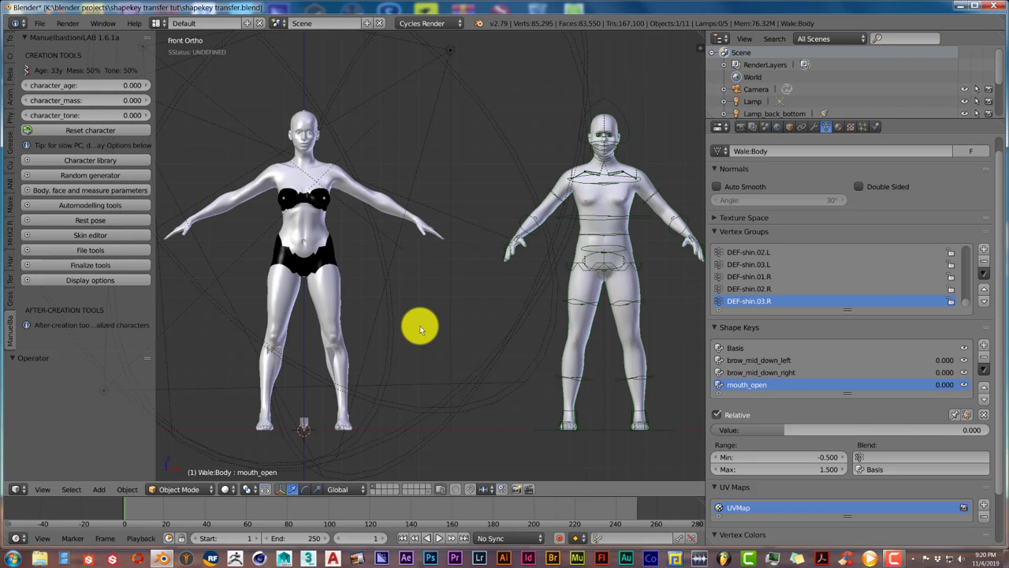
mouse_move(435, 313)
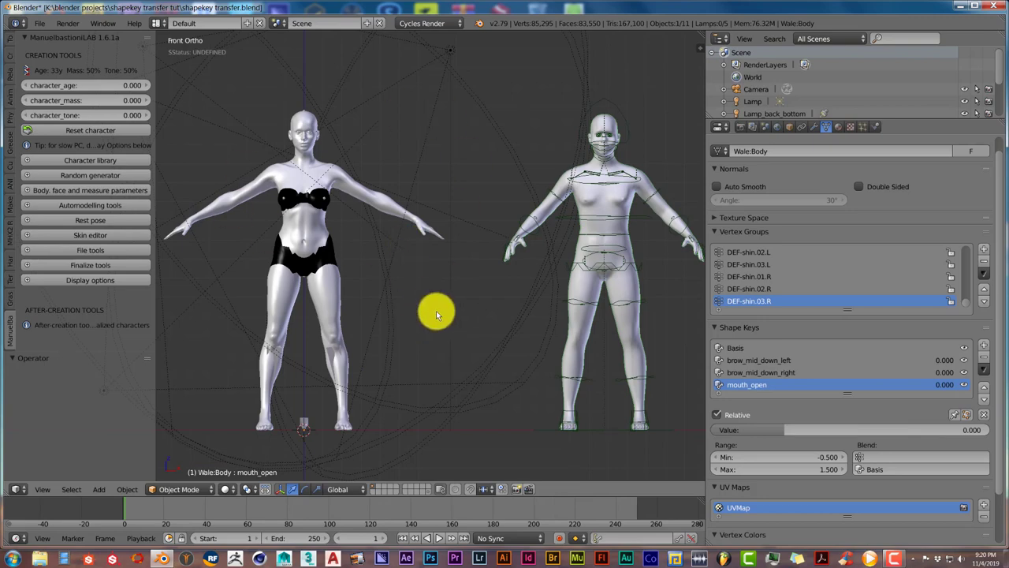
mouse_move(627, 197)
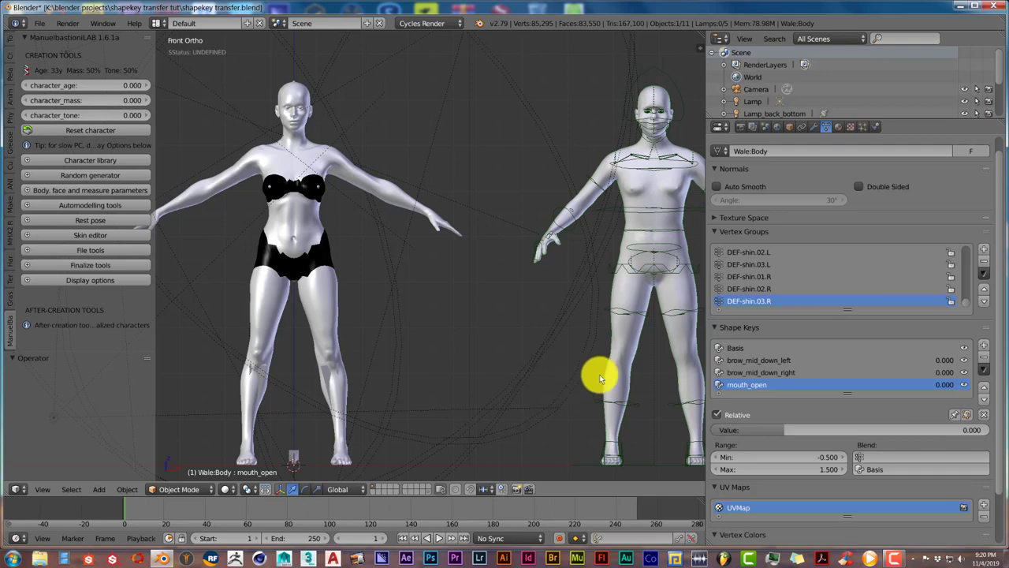
mouse_move(611, 292)
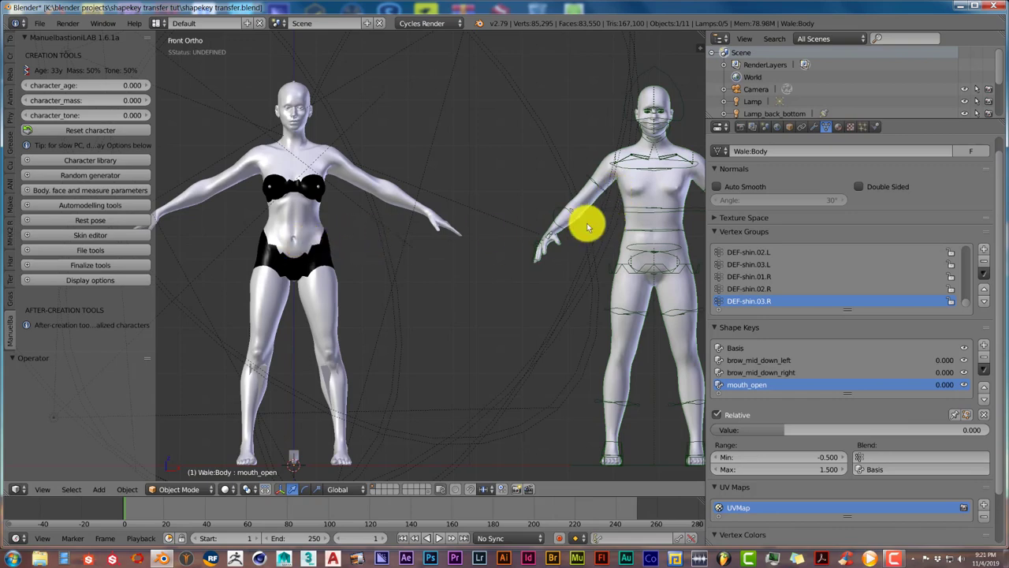
mouse_move(618, 185)
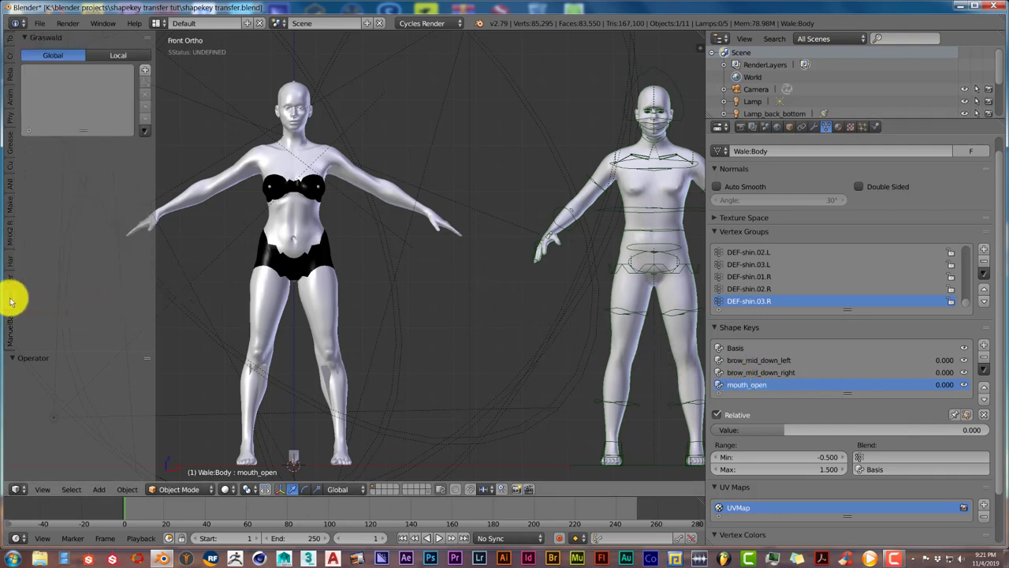
Show the object Tools tab in the Tool Shelf beside the two body meshes
left_click(11, 43)
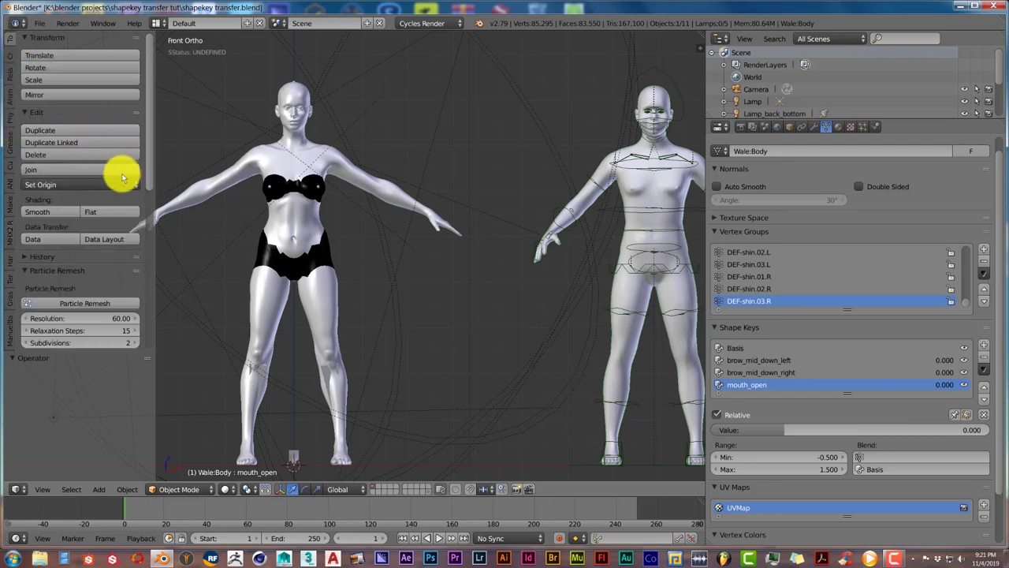
mouse_move(168, 179)
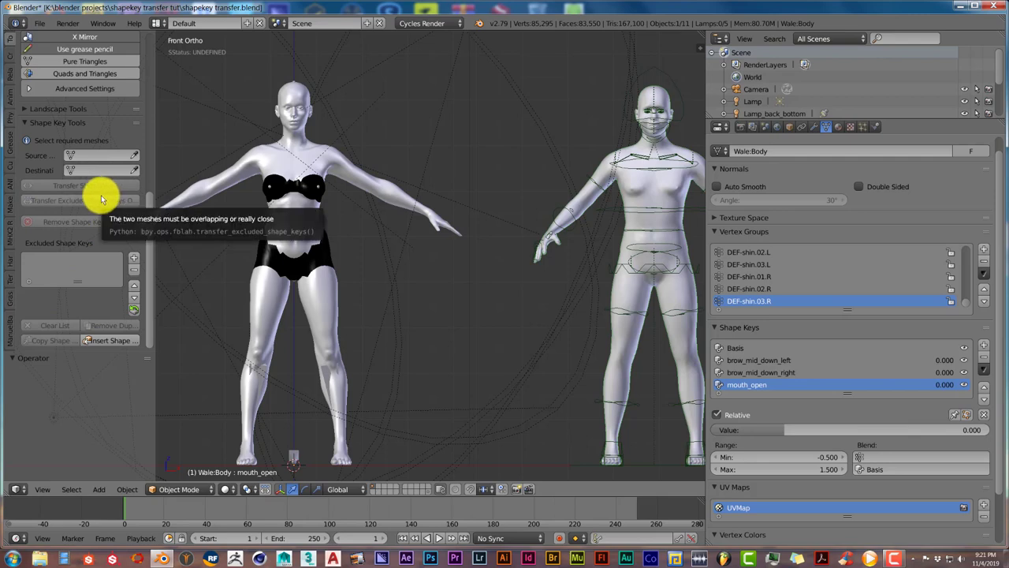
mouse_move(38, 162)
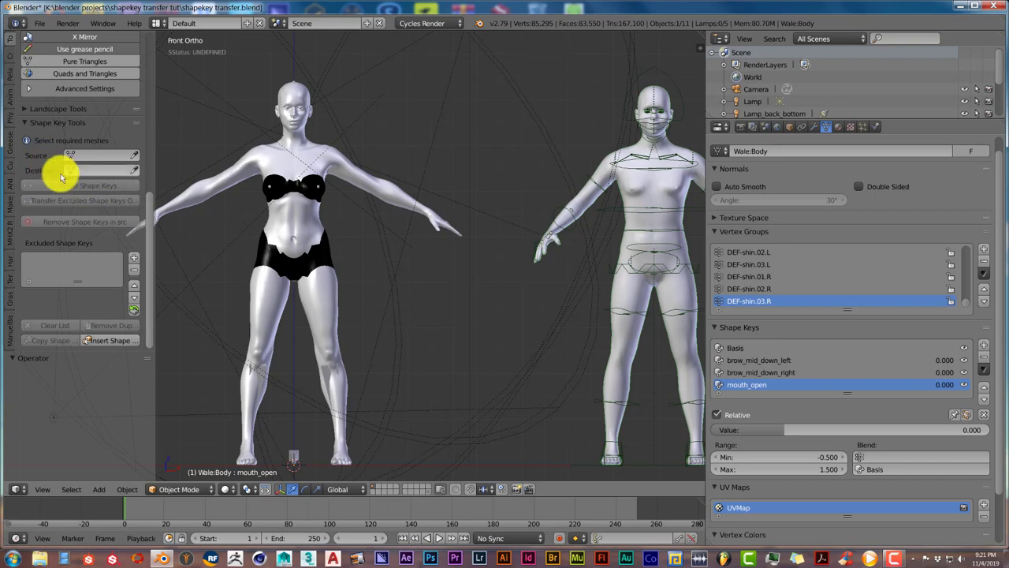
mouse_move(67, 173)
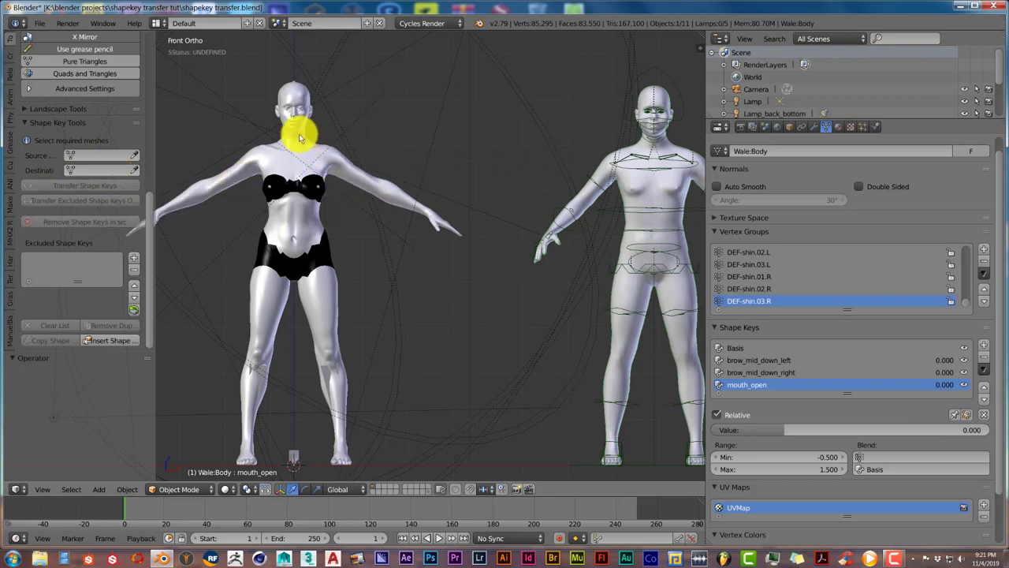
mouse_move(422, 213)
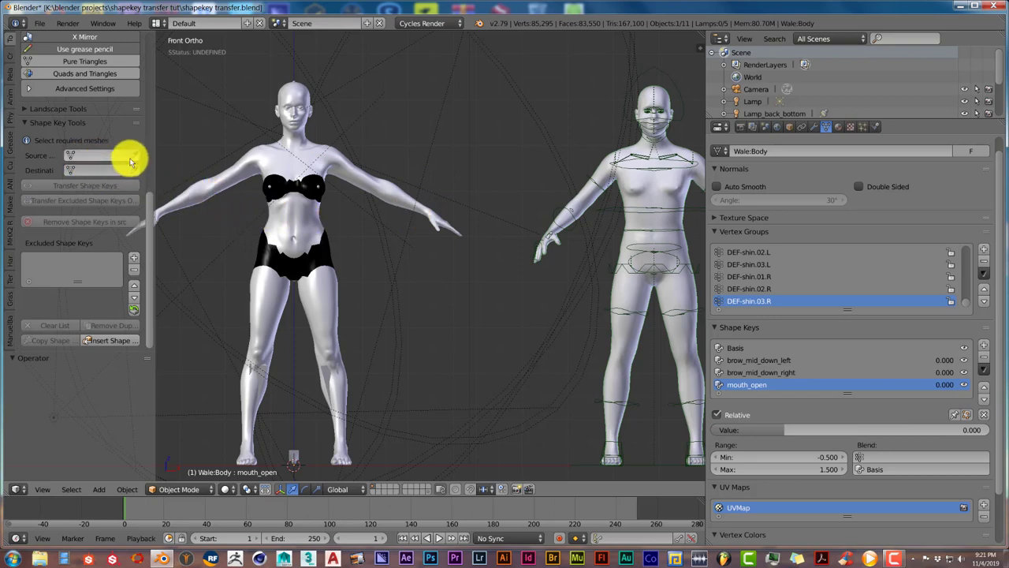
mouse_move(628, 192)
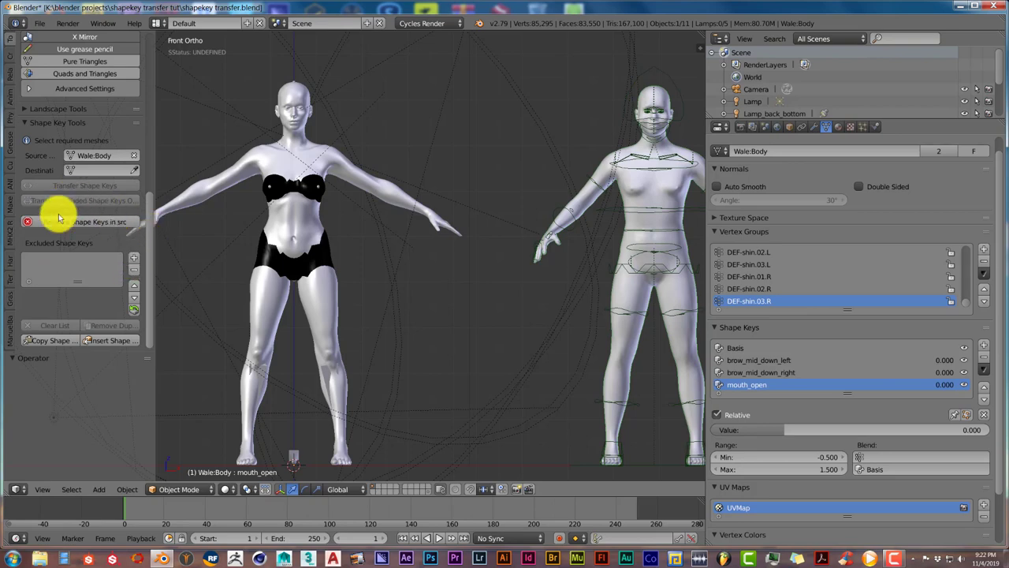
mouse_move(278, 178)
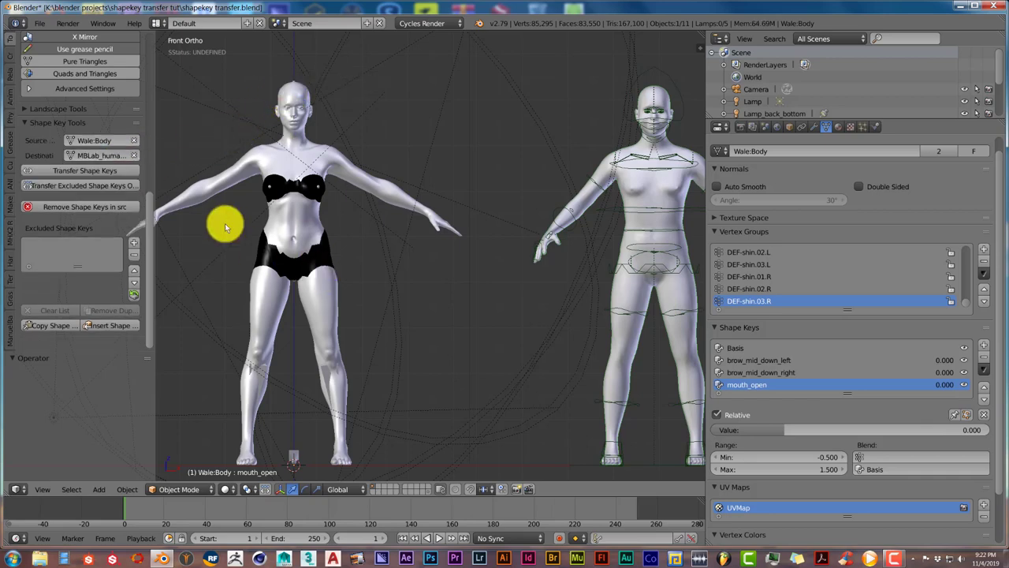
mouse_move(630, 272)
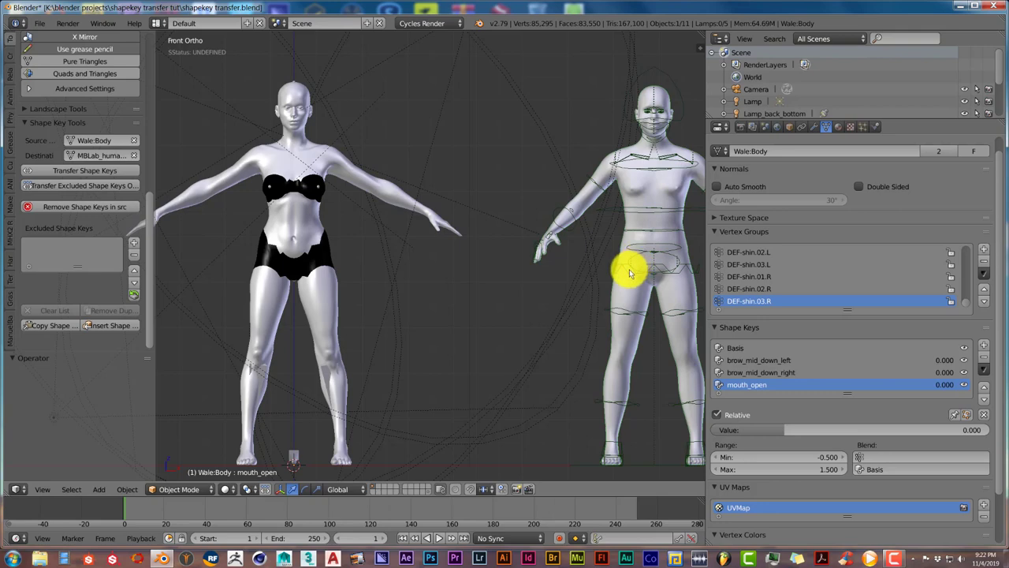
Set the shape key transfer Destination to the MBLab human female mesh
left_click(84, 170)
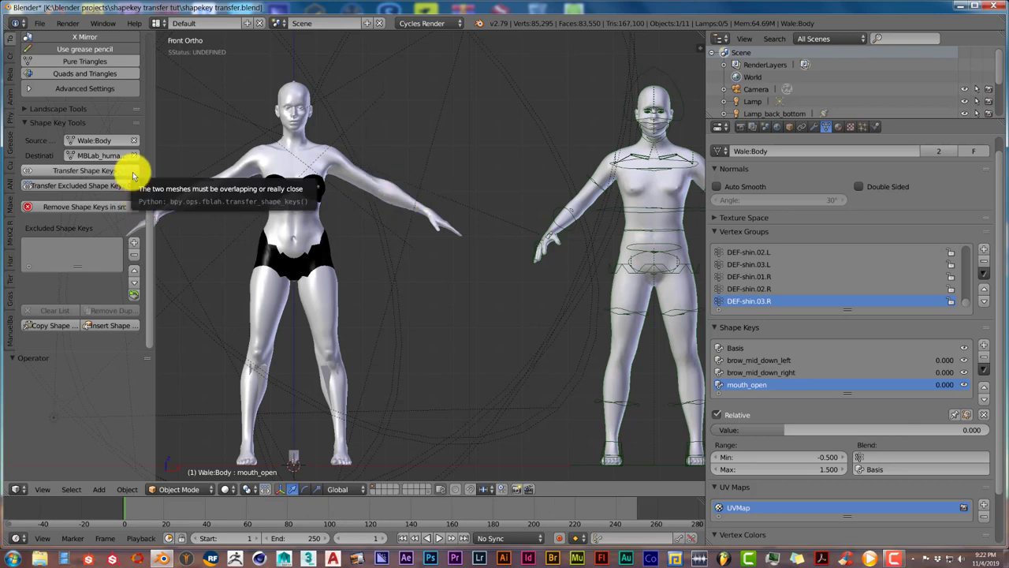
mouse_move(382, 296)
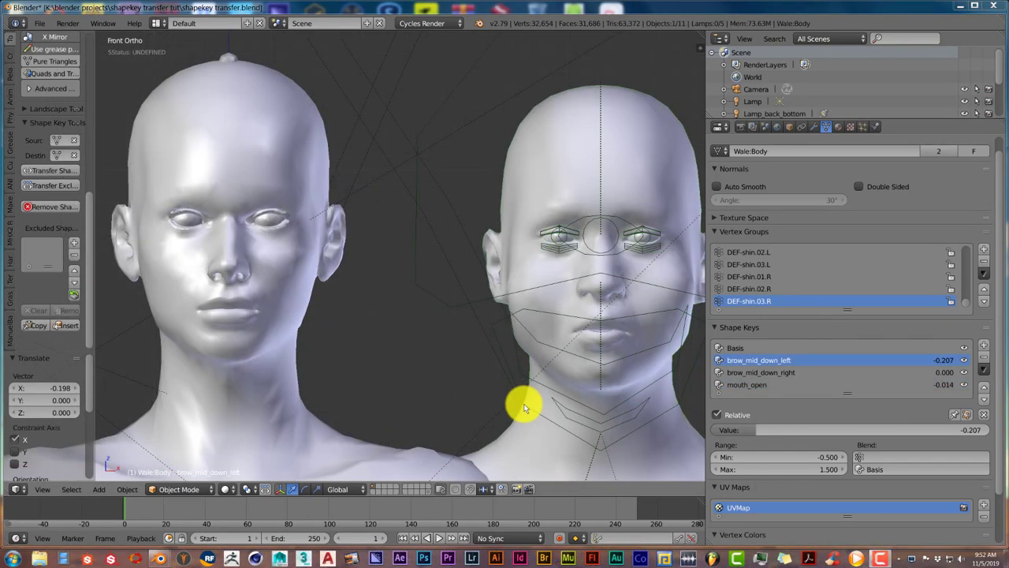
mouse_move(392, 325)
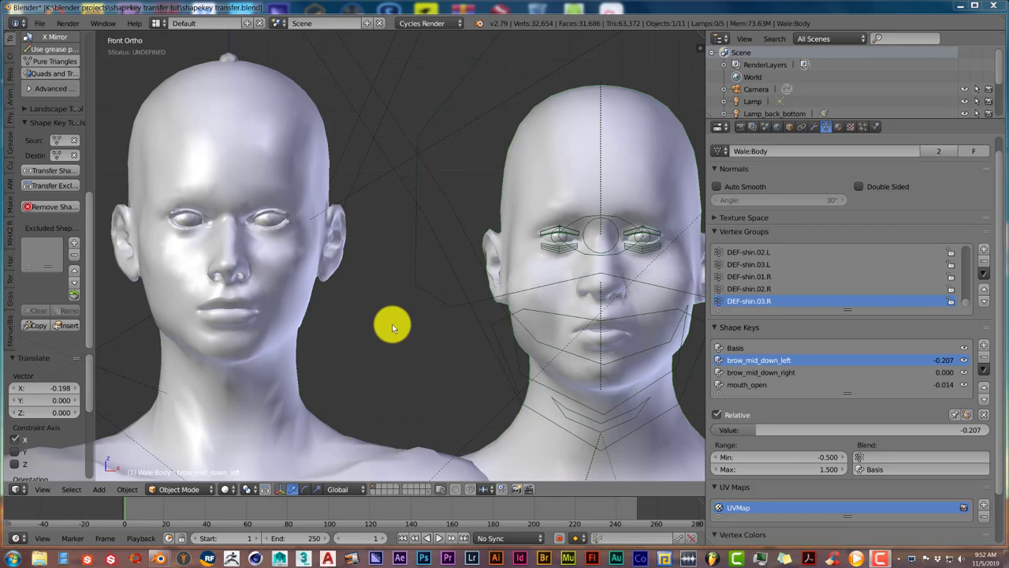
mouse_move(410, 327)
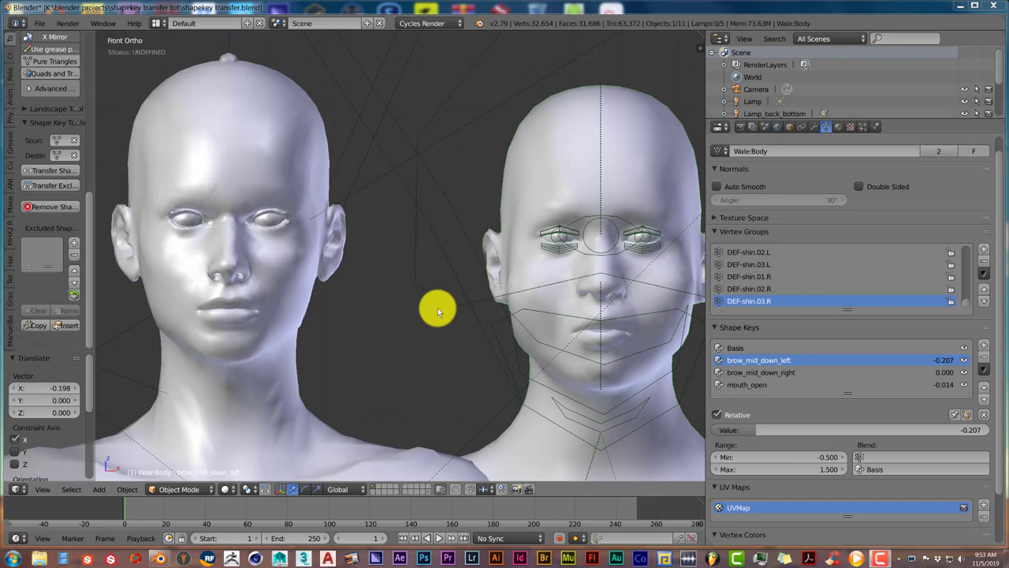
mouse_move(532, 218)
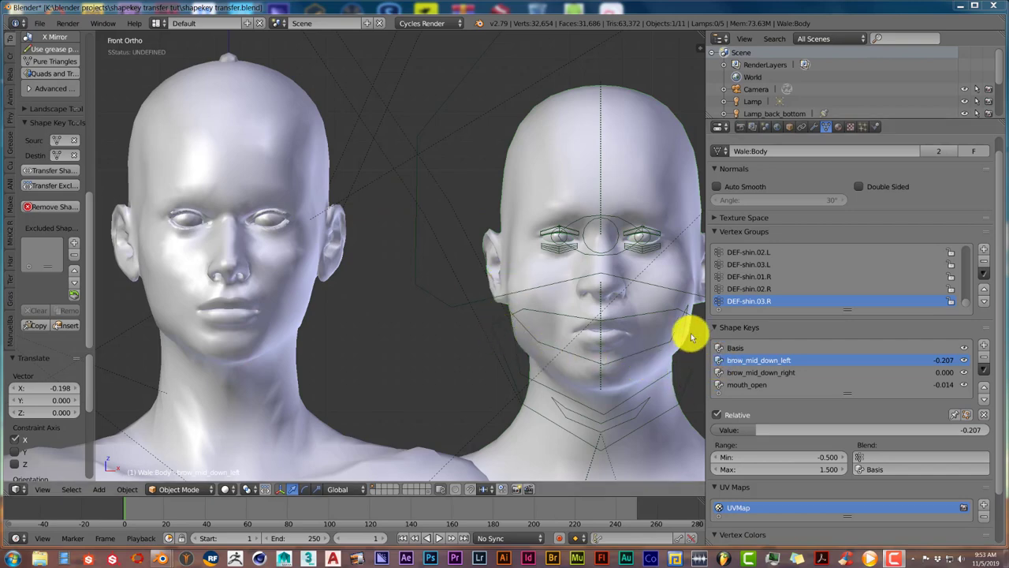
mouse_move(575, 179)
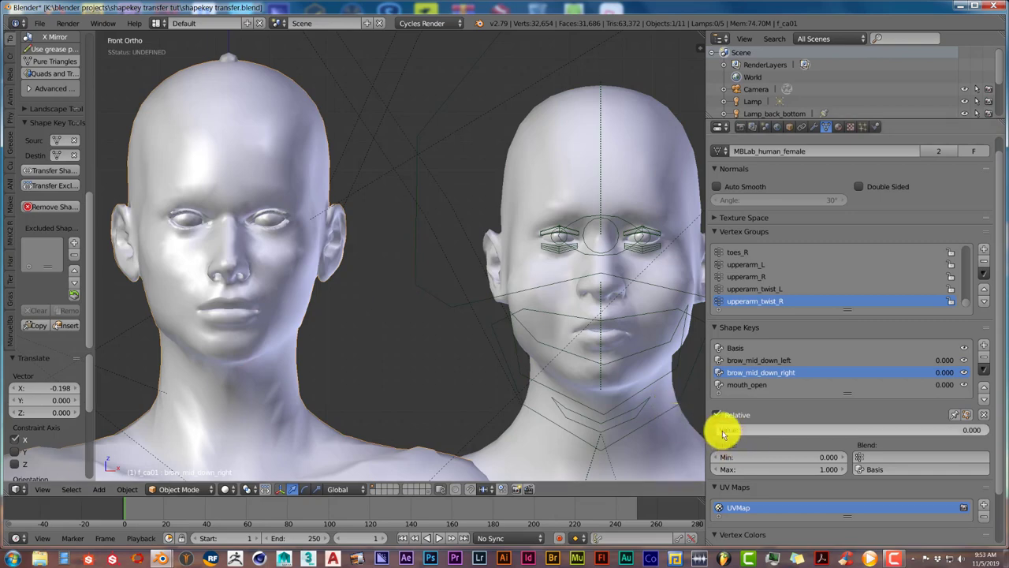
Set the female mesh's brow_mid_down_right to 0.101 and brow_mid_down_left to 0.246
left_click_drag(726, 429, 906, 430)
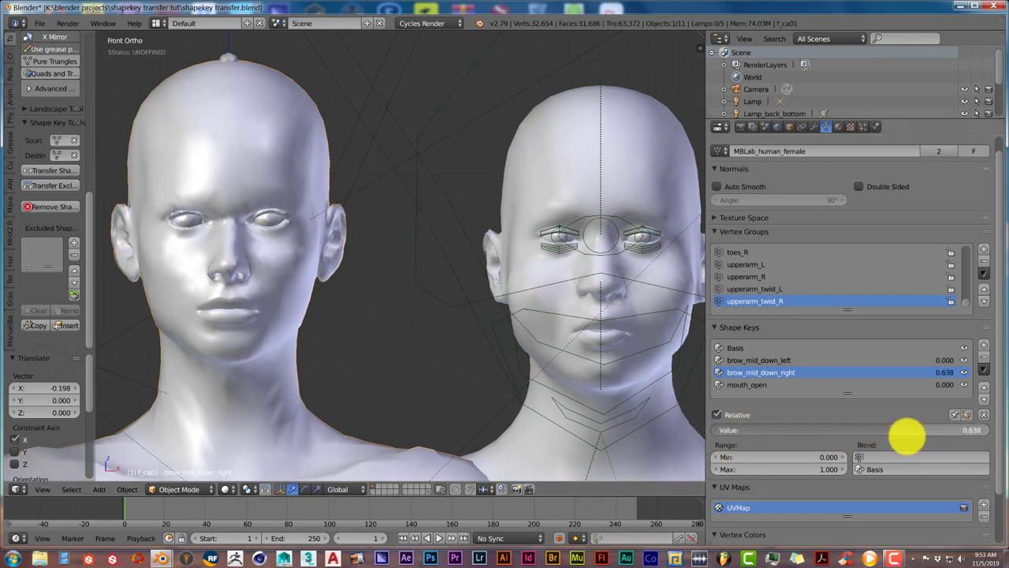
left_click_drag(930, 430, 906, 430)
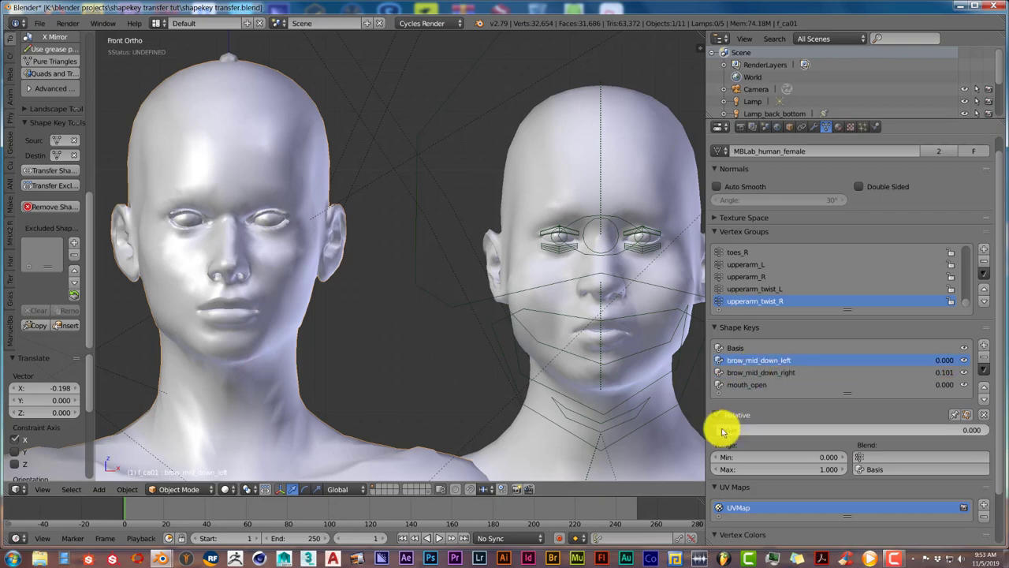
left_click_drag(725, 430, 761, 430)
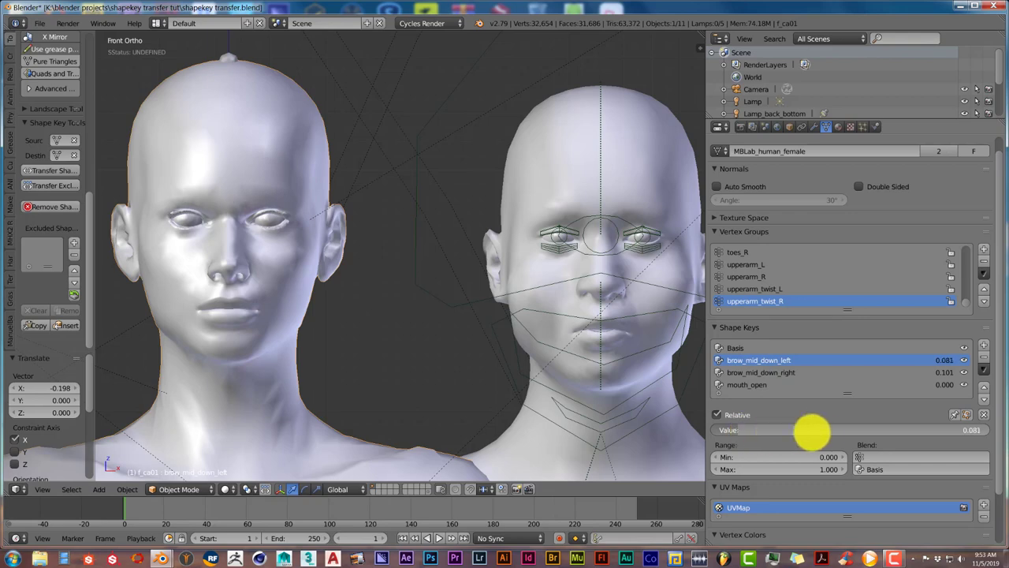
left_click_drag(789, 430, 836, 429)
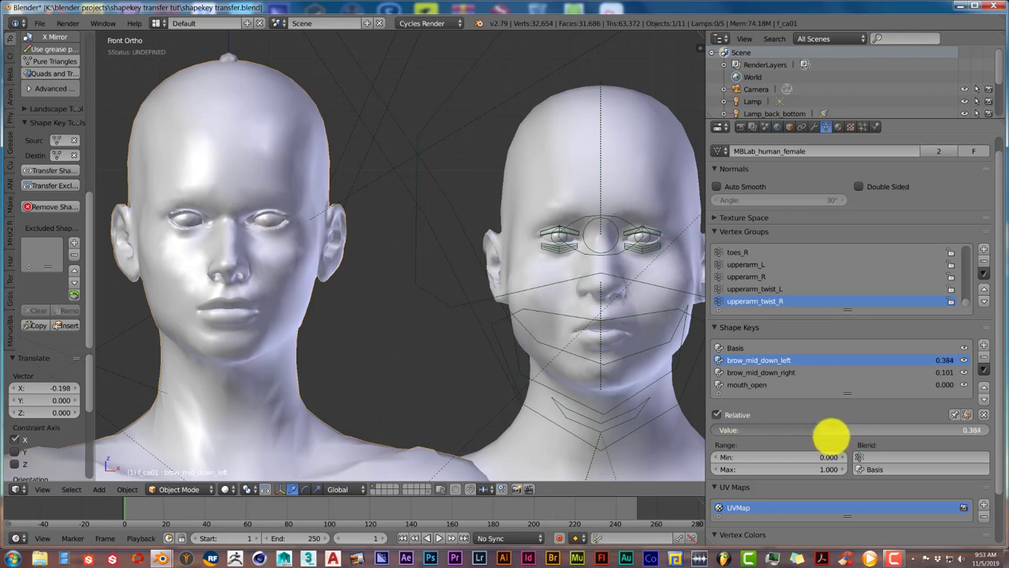
mouse_move(409, 281)
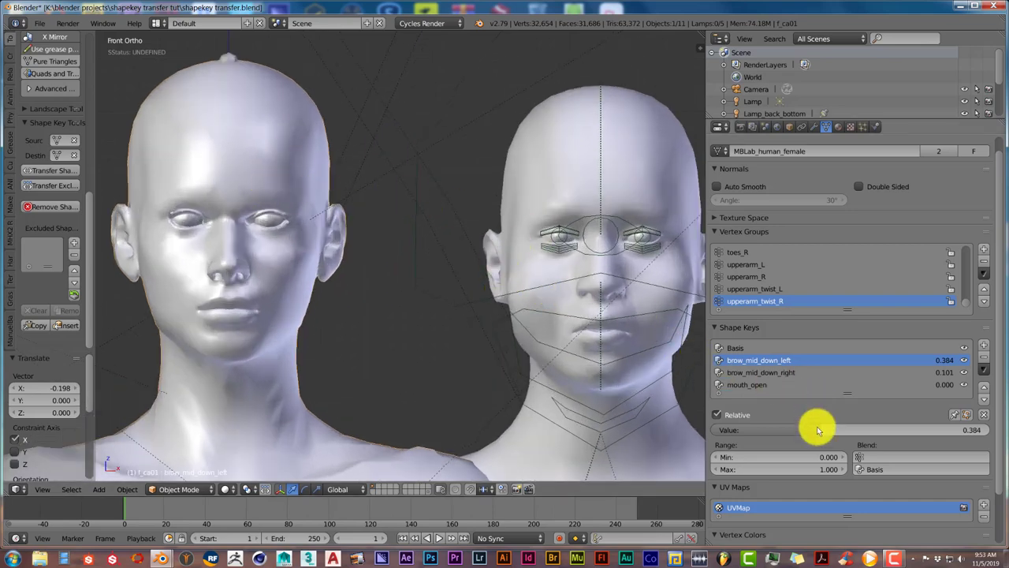
left_click_drag(817, 430, 780, 430)
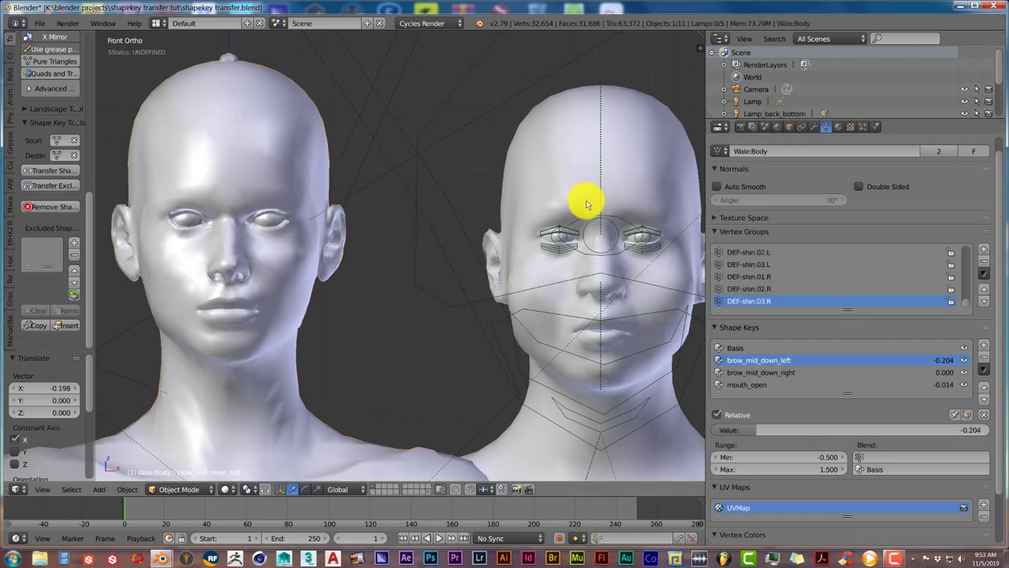
left_click(760, 372)
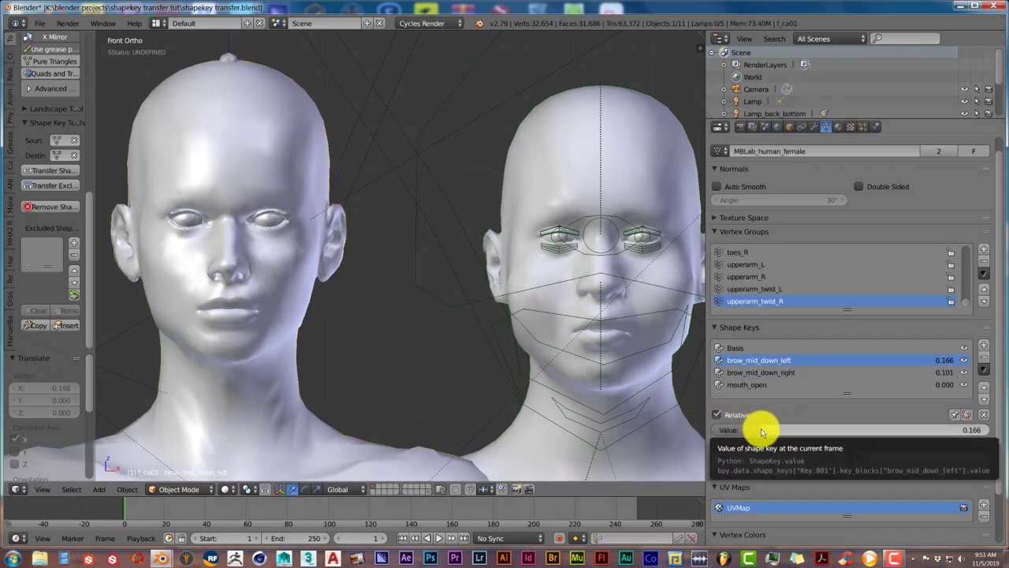
left_click_drag(764, 430, 899, 430)
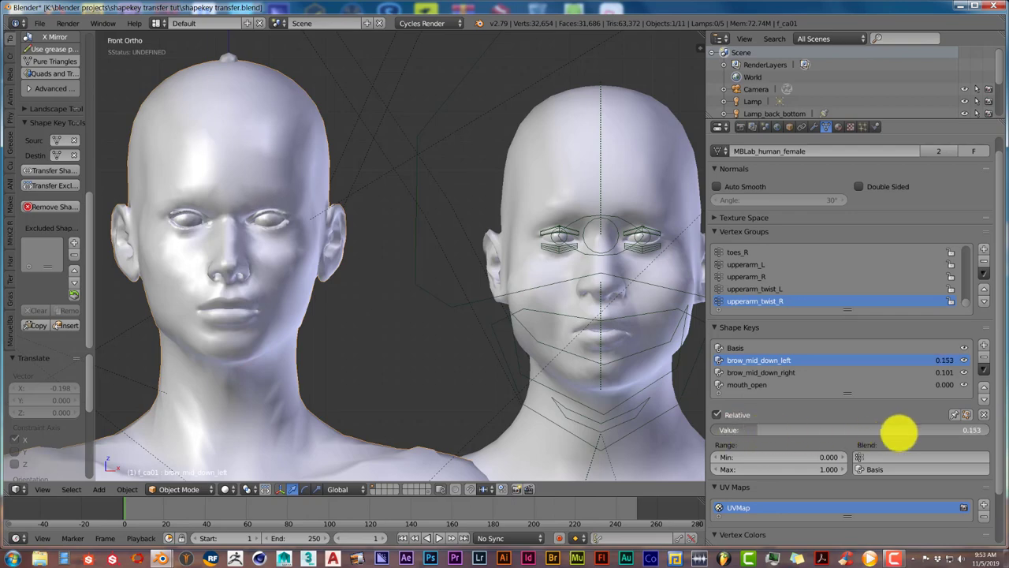
left_click_drag(899, 430, 785, 430)
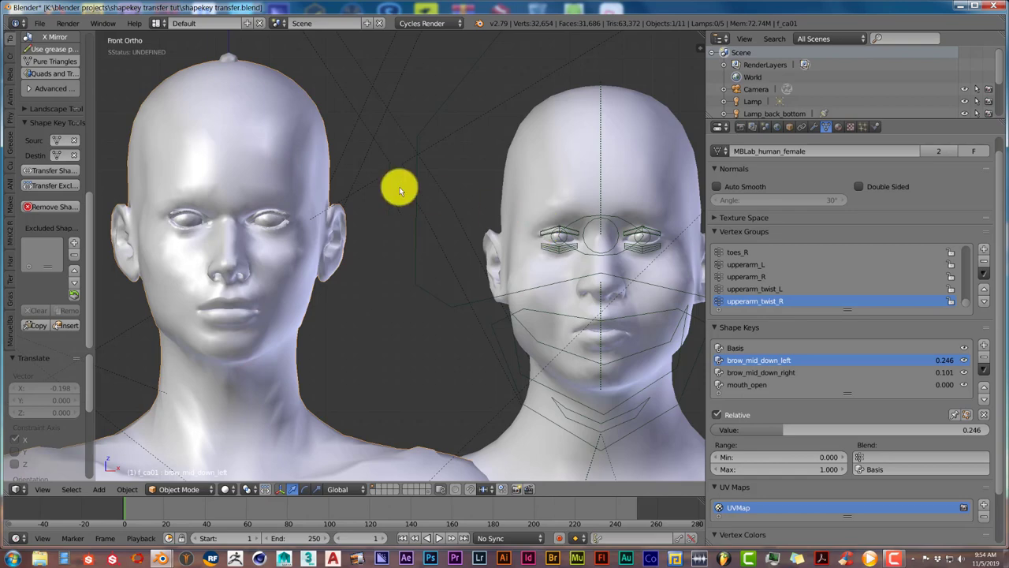
mouse_move(366, 212)
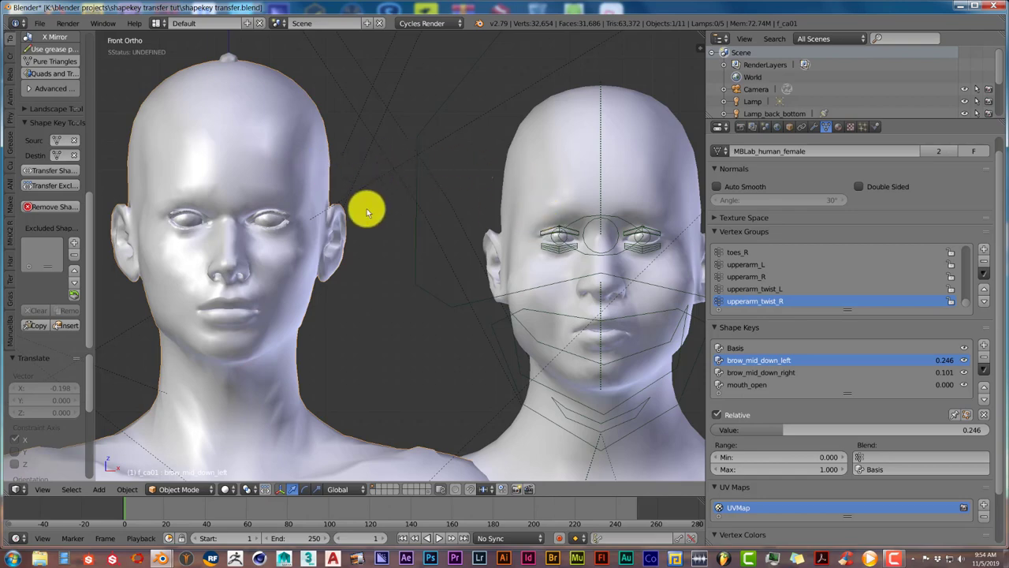
mouse_move(377, 207)
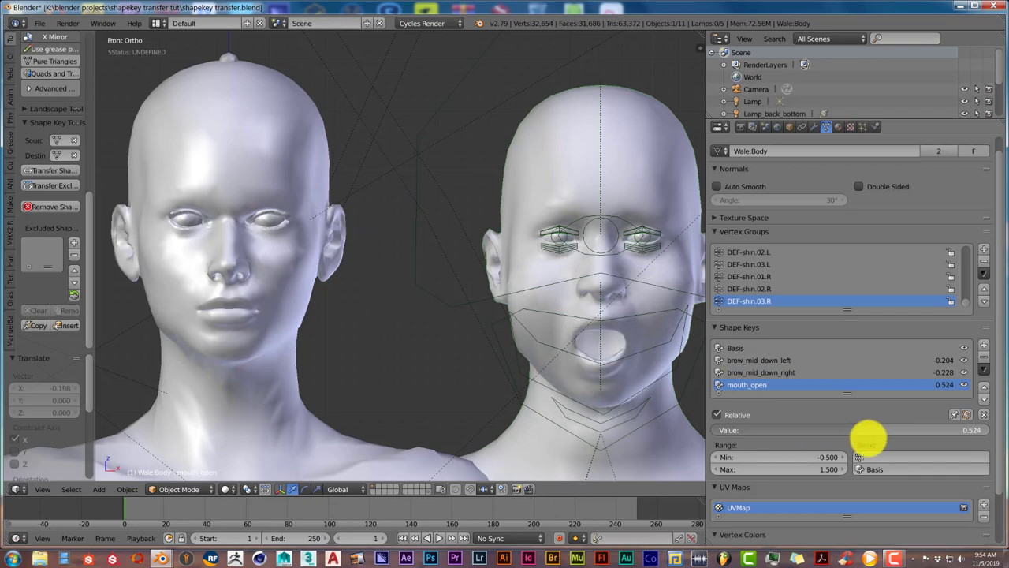
Adjust Wale:Body's mouth_open, then set the MBLab female's mouth_open to 0.203
left_click_drag(867, 429, 789, 430)
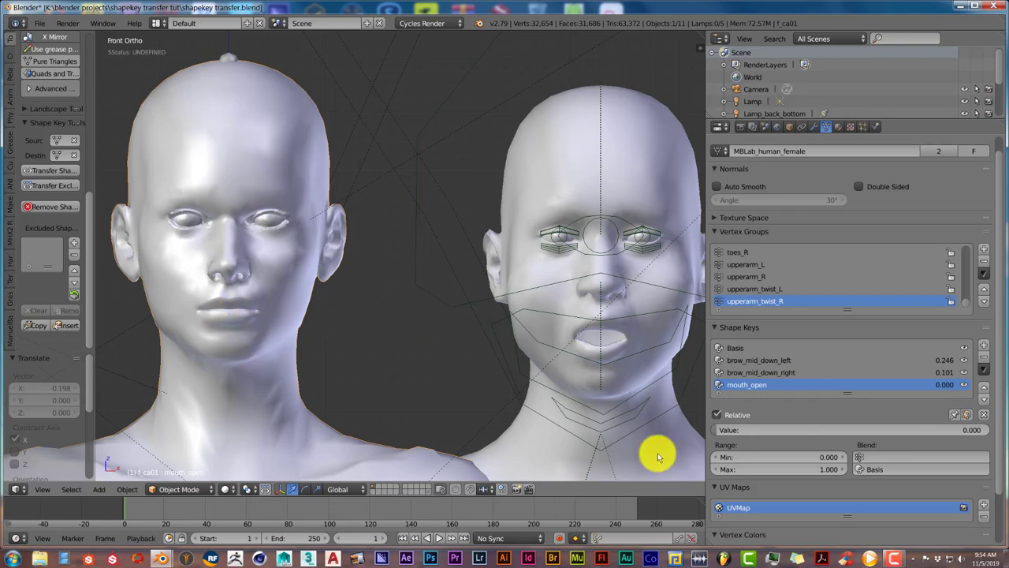
left_click_drag(658, 429, 725, 430)
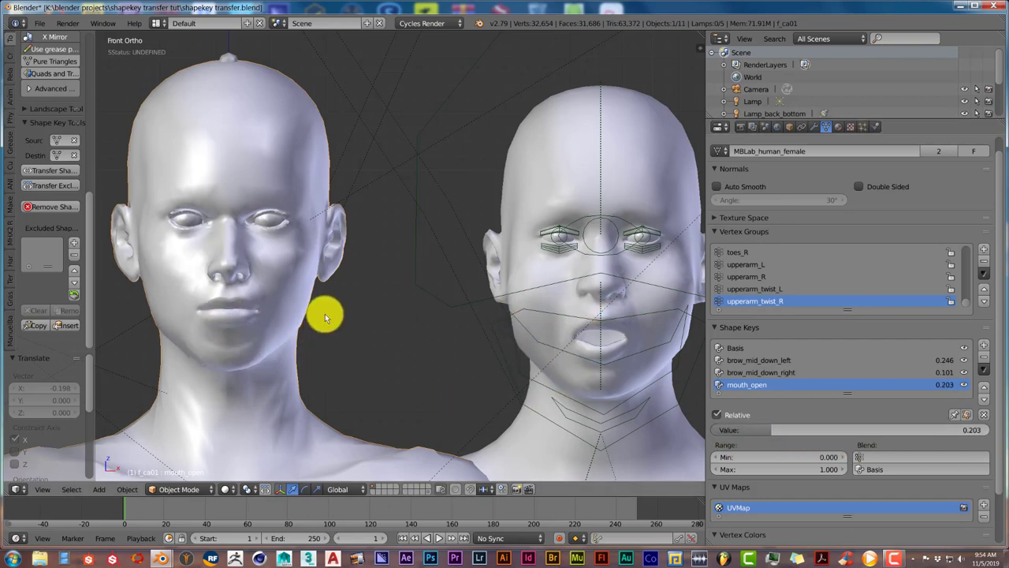
mouse_move(516, 359)
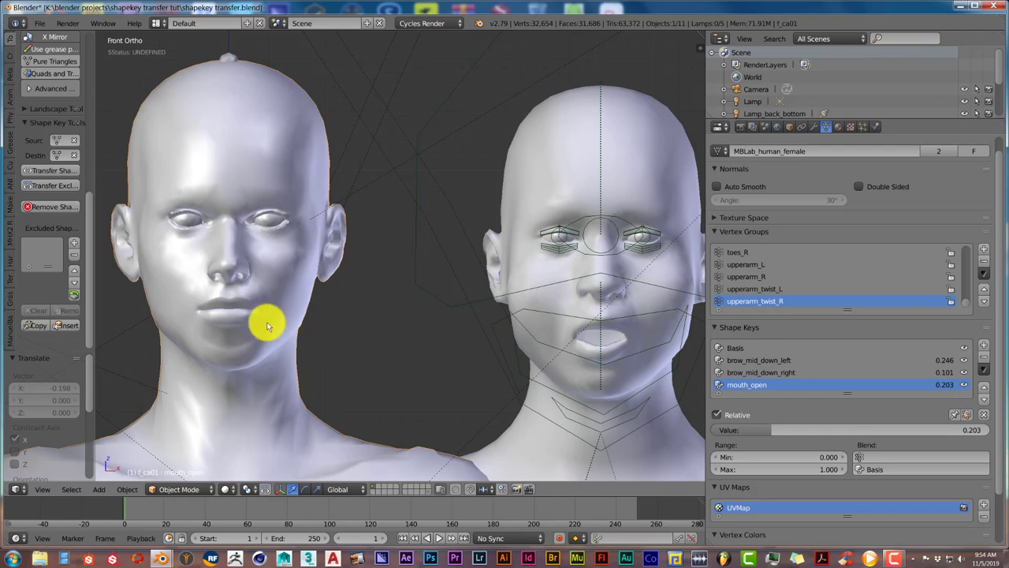
mouse_move(288, 307)
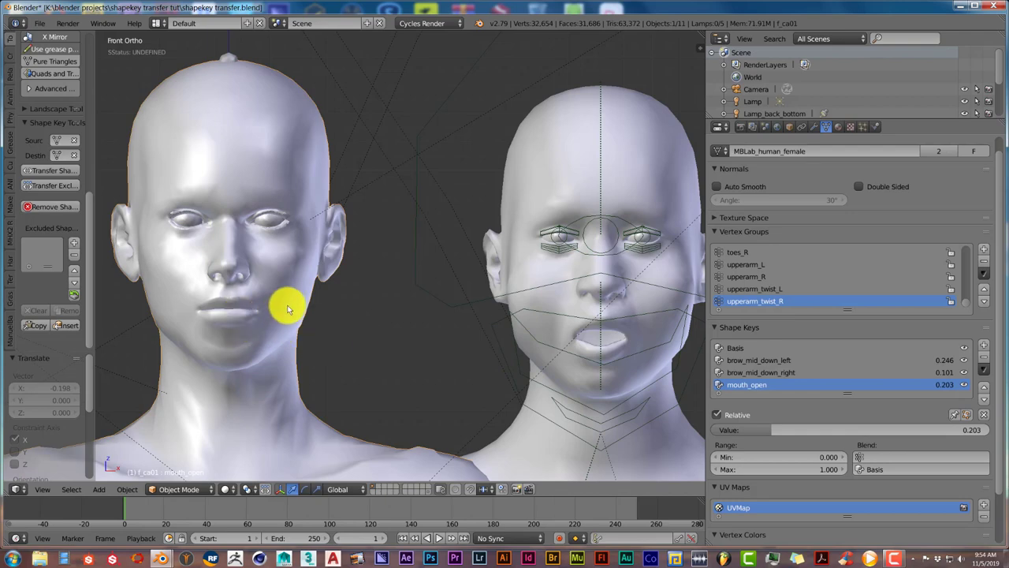
mouse_move(276, 220)
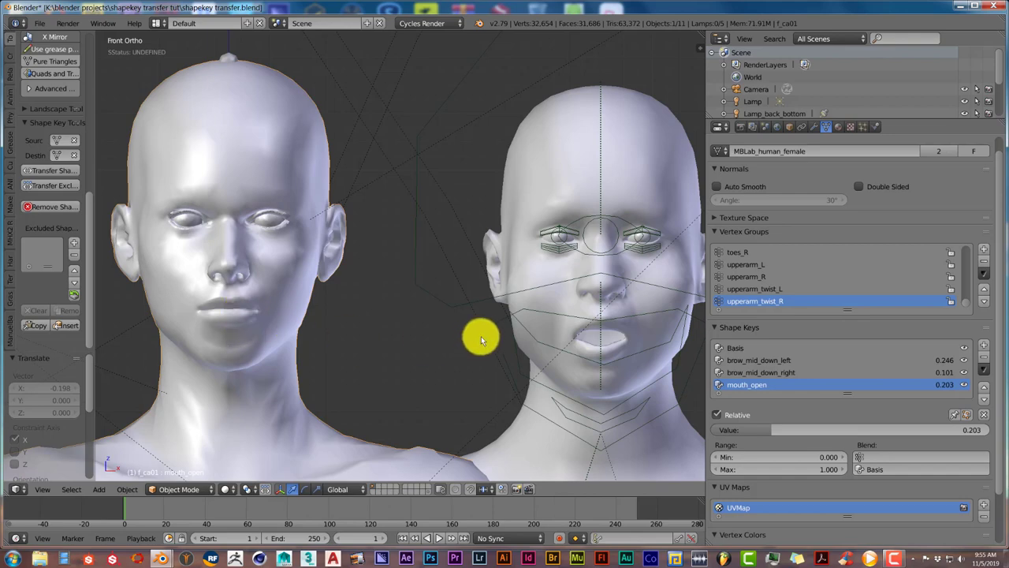
mouse_move(393, 316)
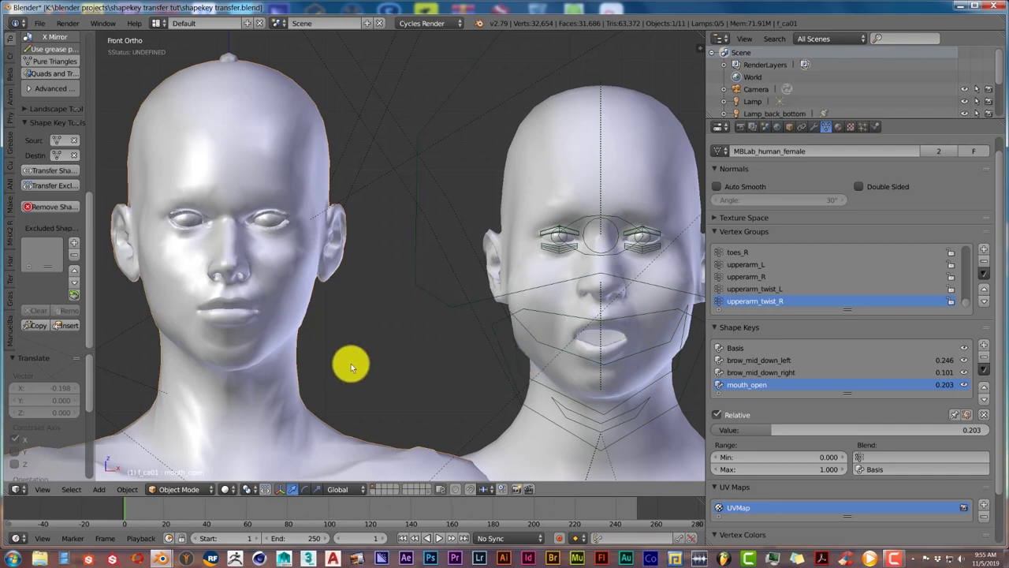
mouse_move(97, 275)
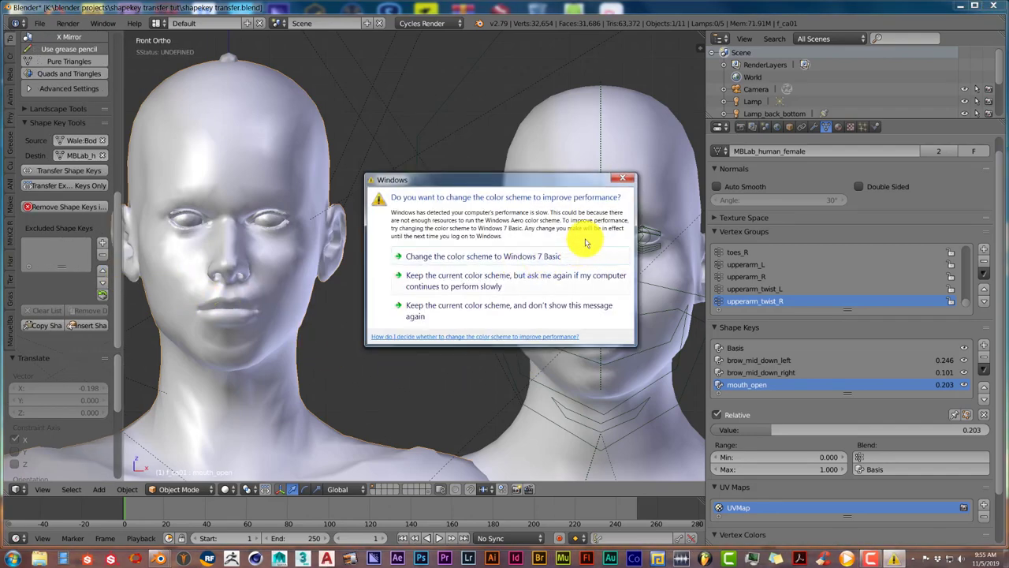
Close the Windows colour-scheme warning dialog covering the viewport
left_click(485, 310)
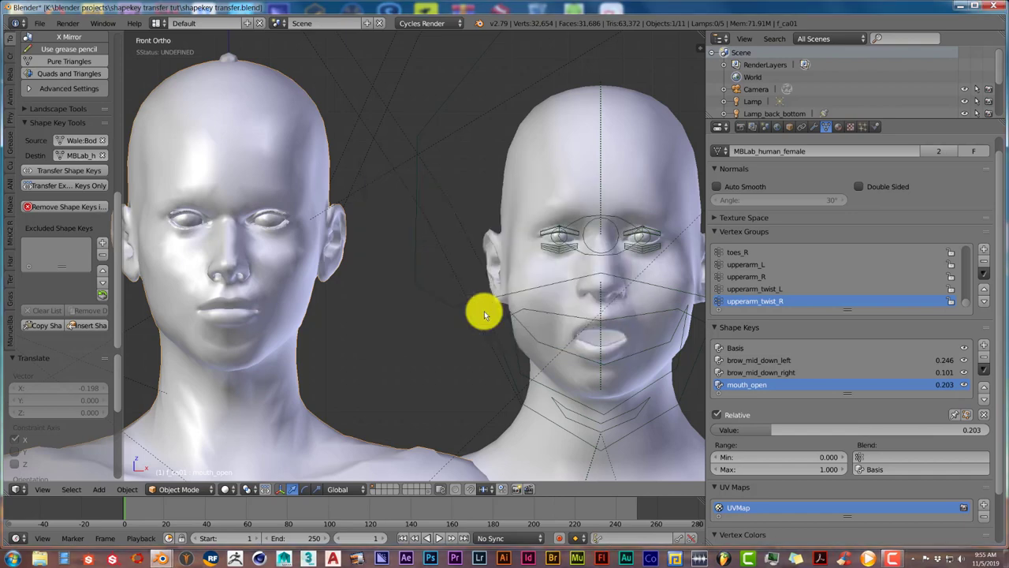
mouse_move(363, 264)
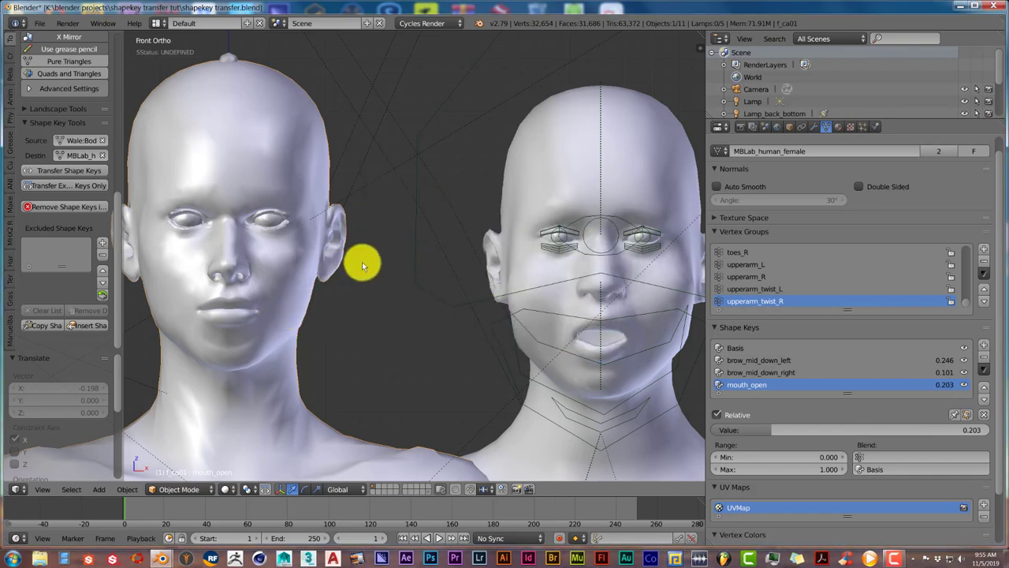
mouse_move(358, 278)
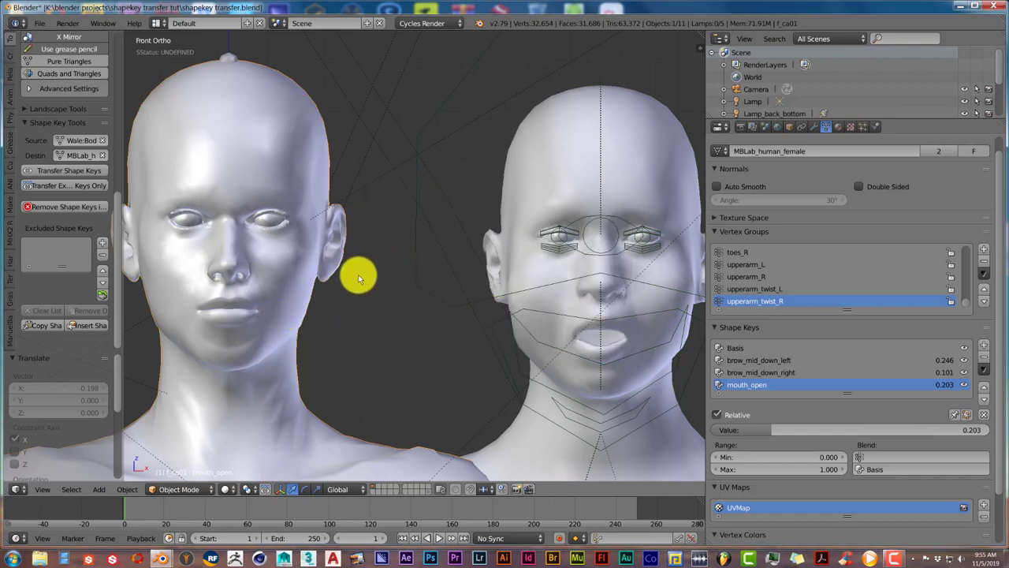